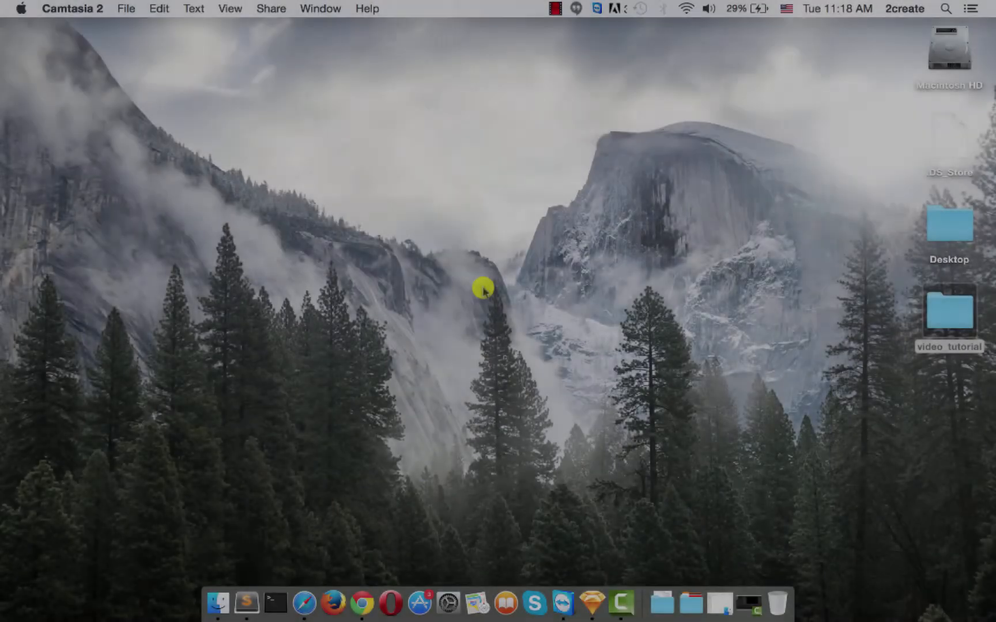
mouse_move(518, 367)
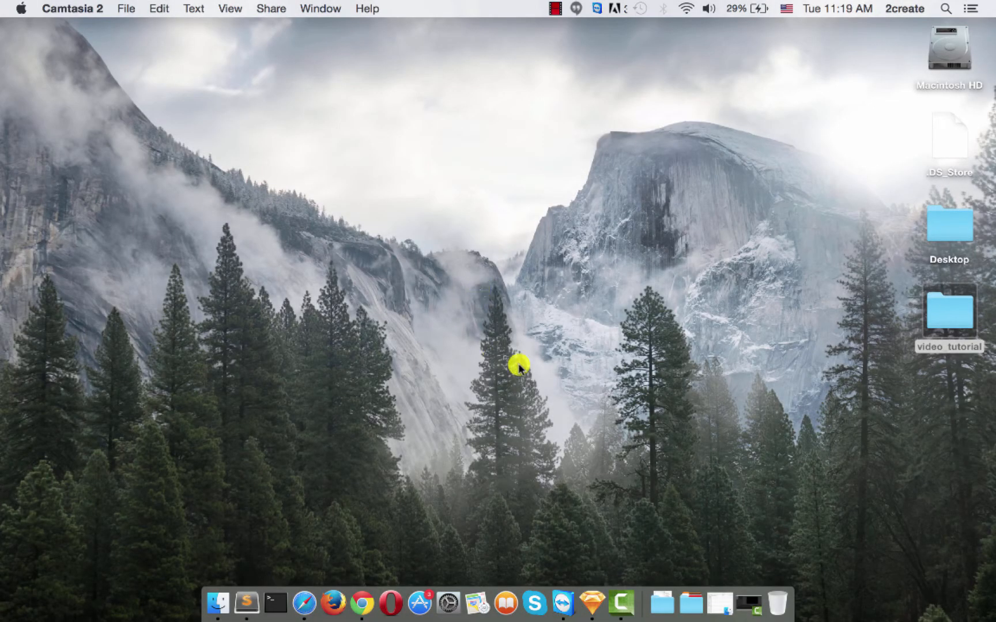
- Open the video_tutorial folder from the desktop in Finder
click(948, 311)
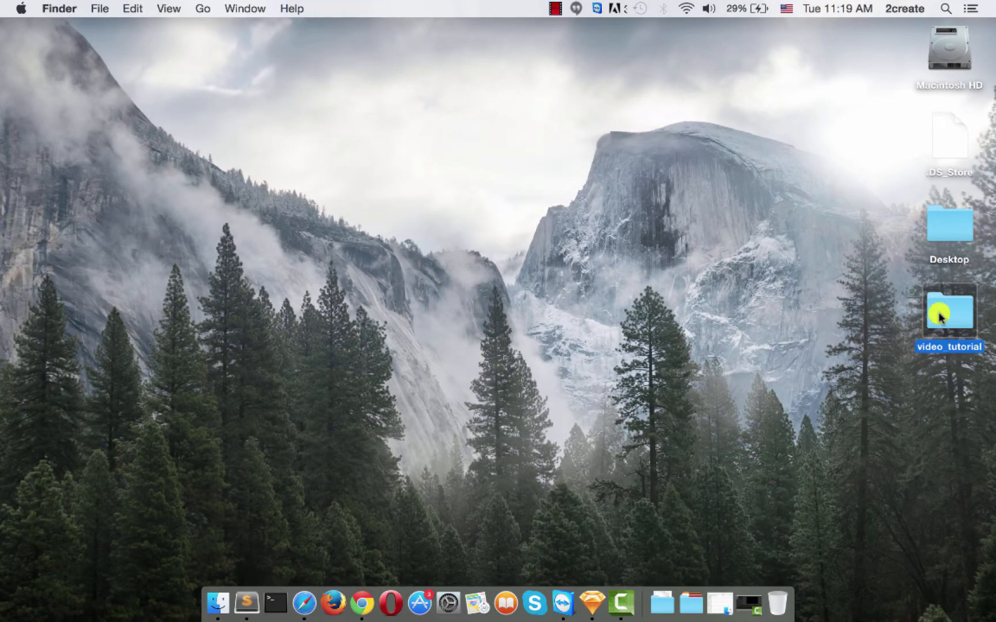
double_click(948, 311)
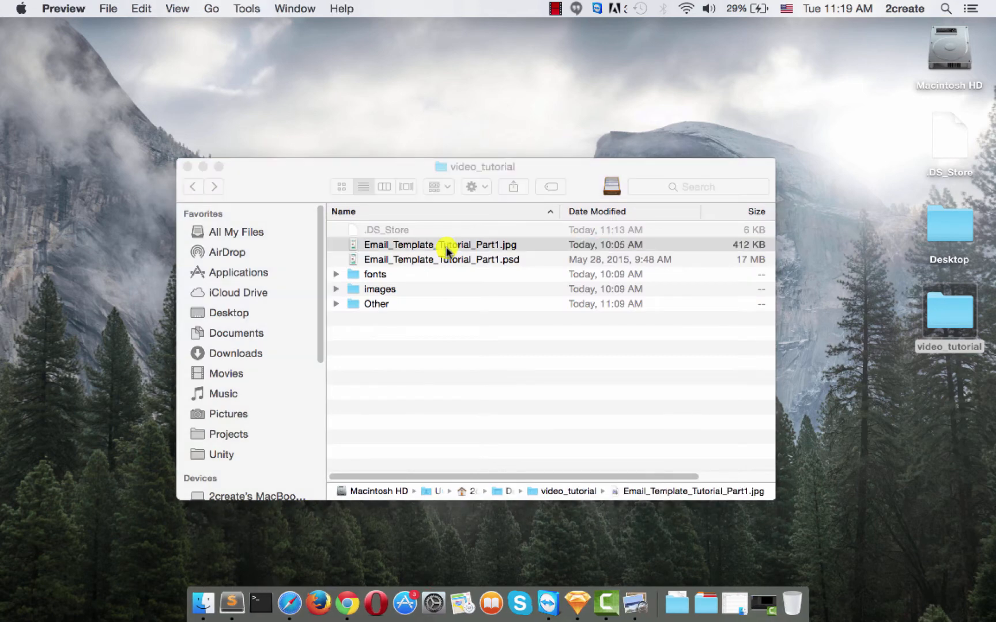
- Review the finished Email_Template_Tutorial_Part1.jpg mockup in Preview, then close it
double_click(436, 245)
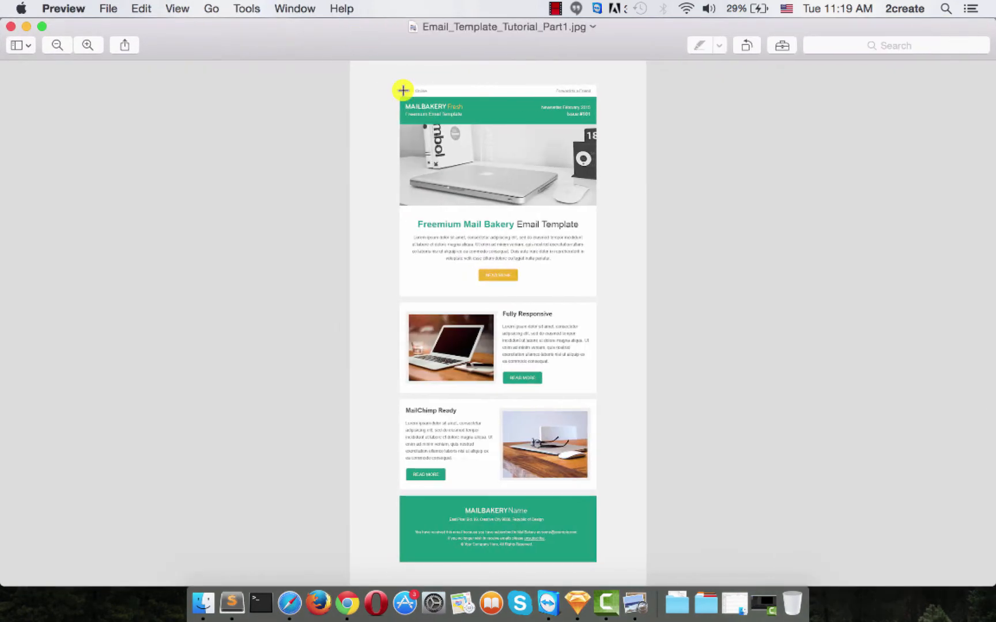
scroll(down, 3)
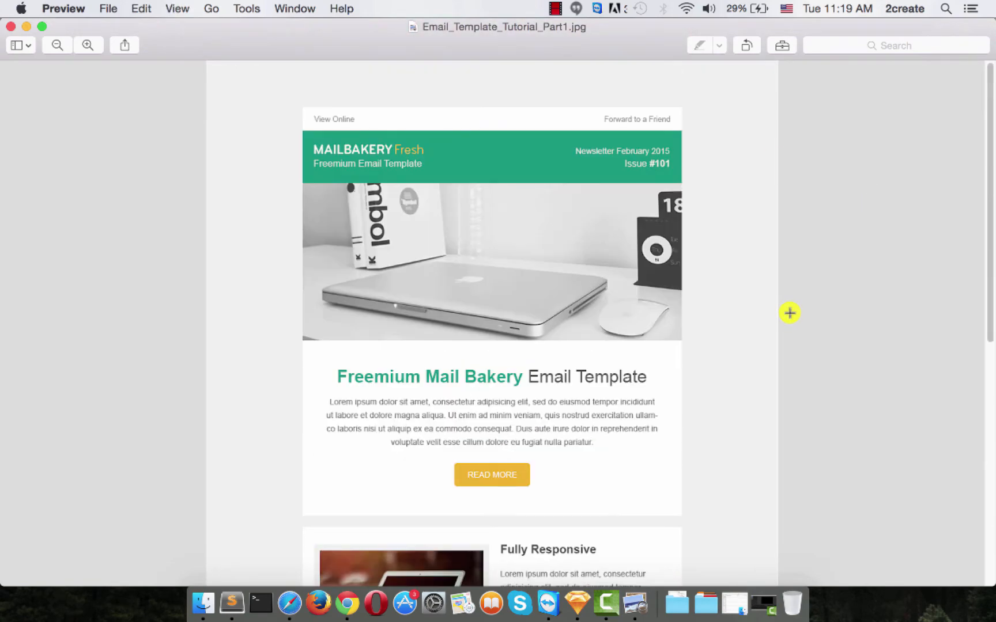
scroll(down, 3)
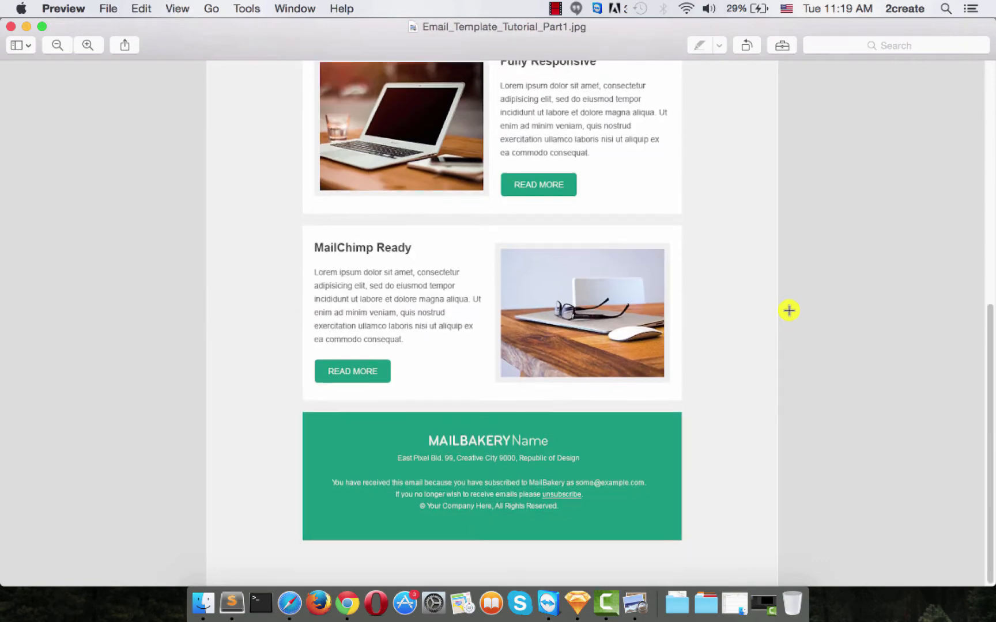
scroll(up, 3)
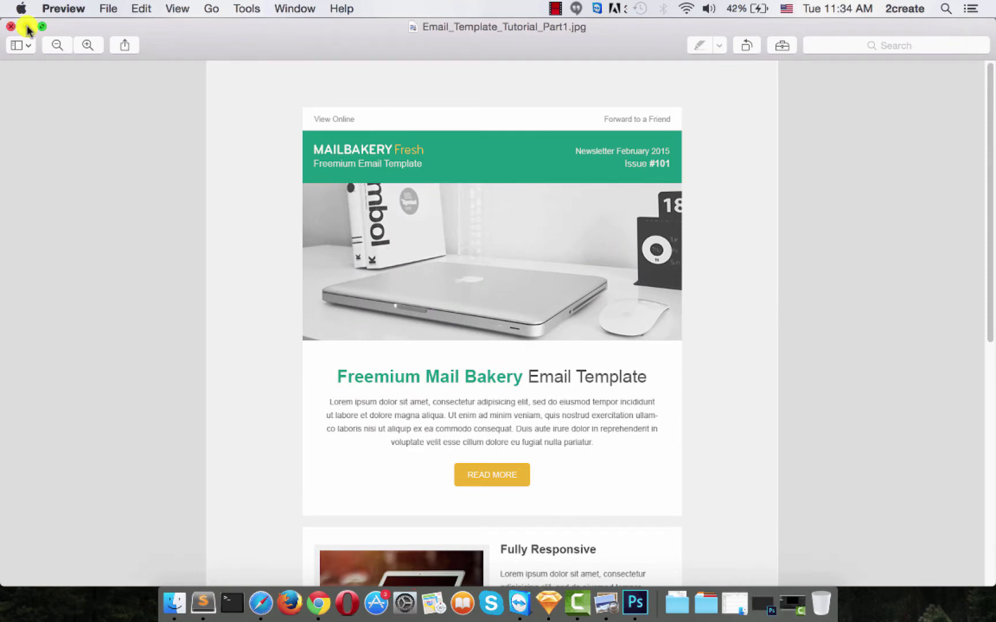
click(11, 26)
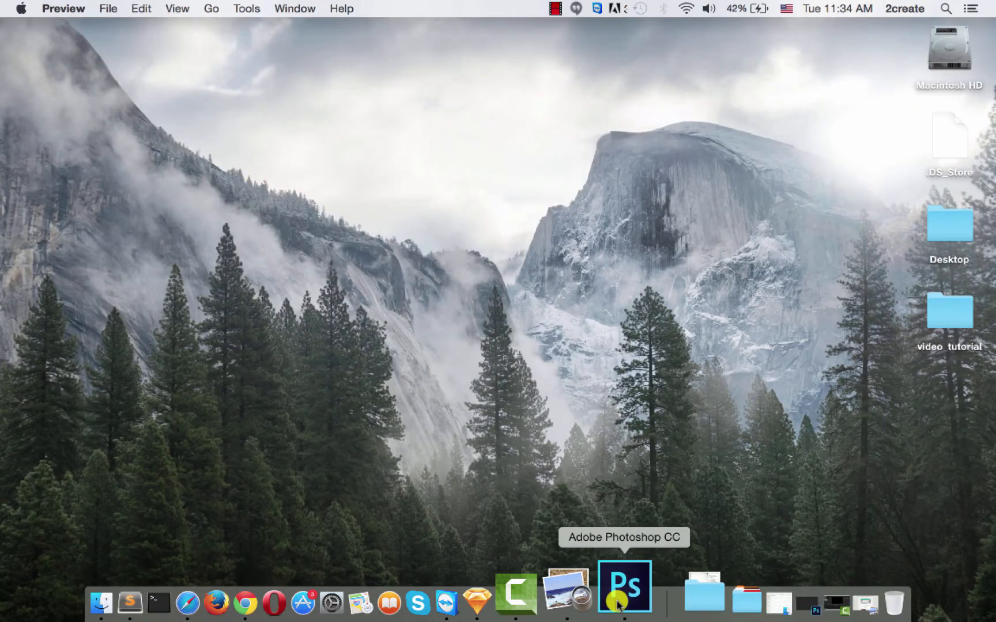
- Launch Photoshop CC from the Dock and bring up the File menu
click(624, 586)
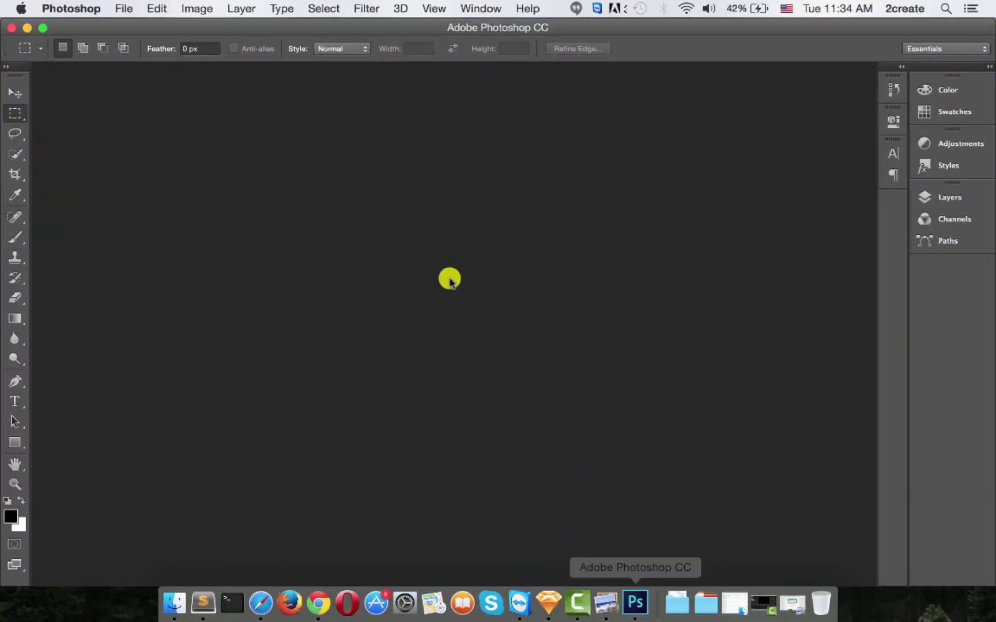
mouse_move(456, 280)
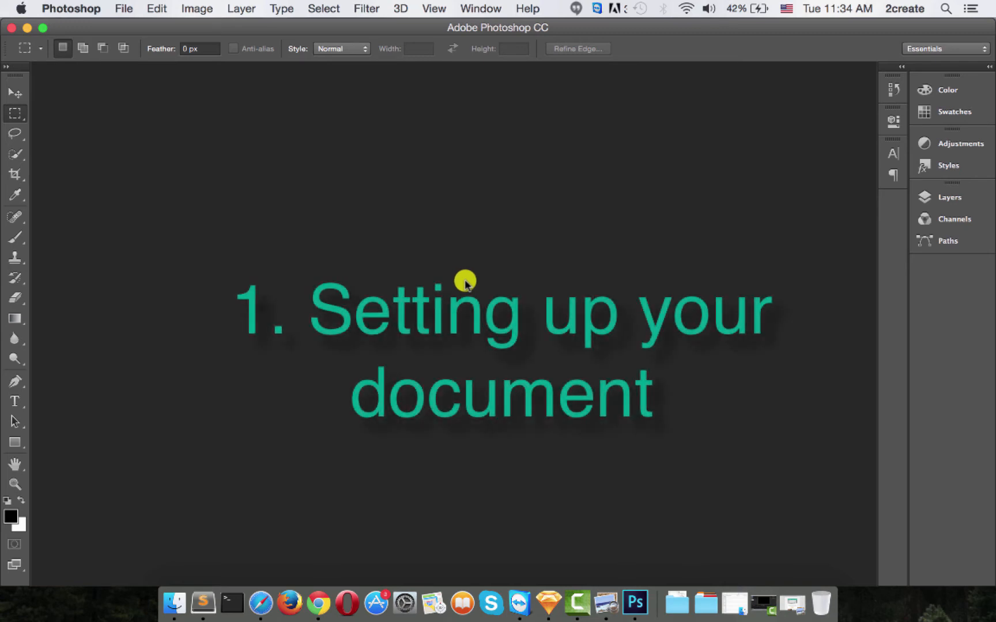
mouse_move(409, 280)
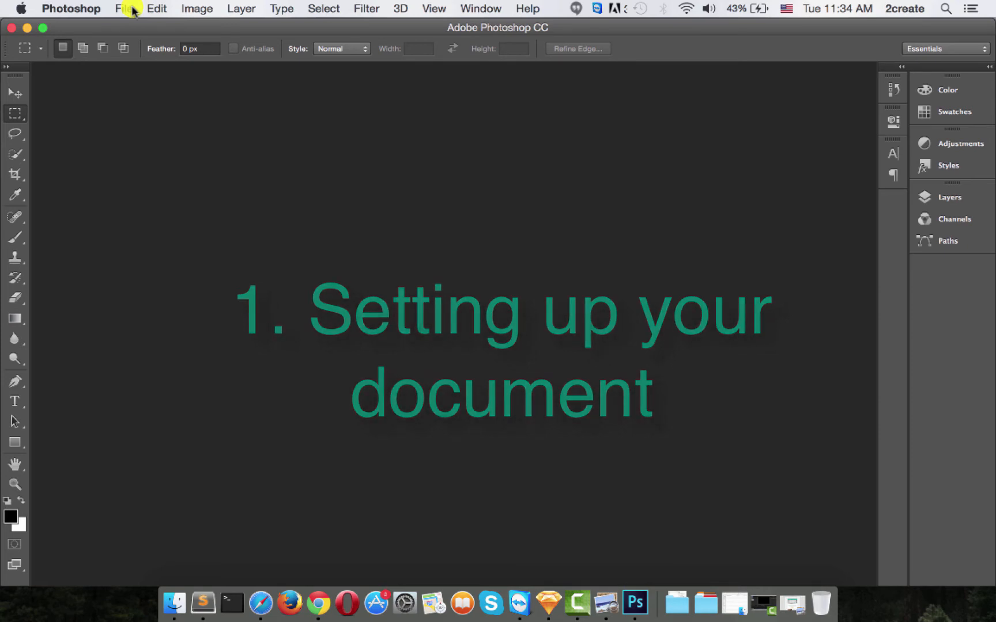
click(123, 8)
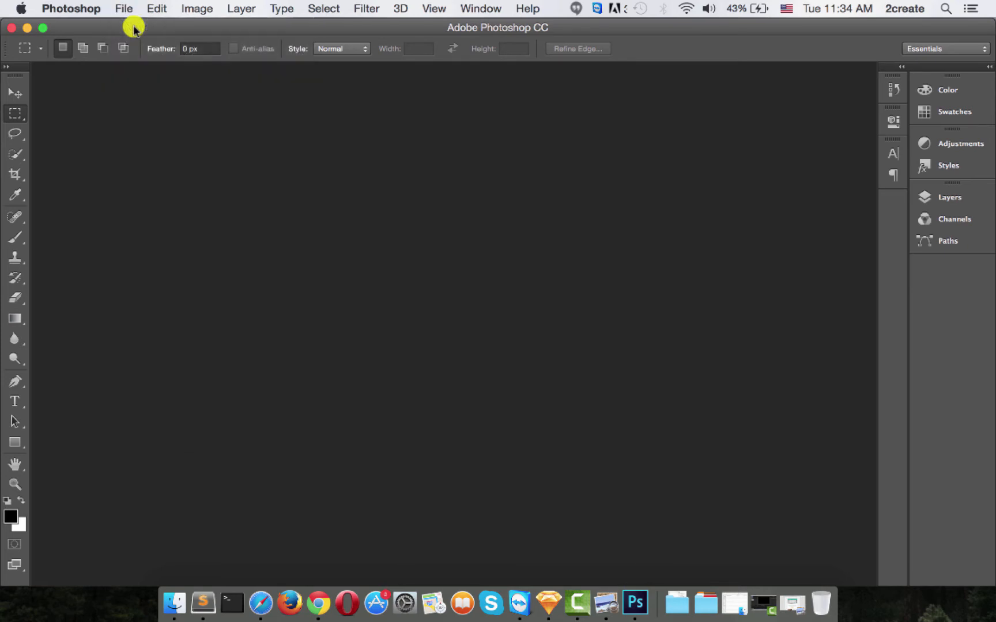
- Start a new document named Email_Template_Tutorial_Part1
click(123, 8)
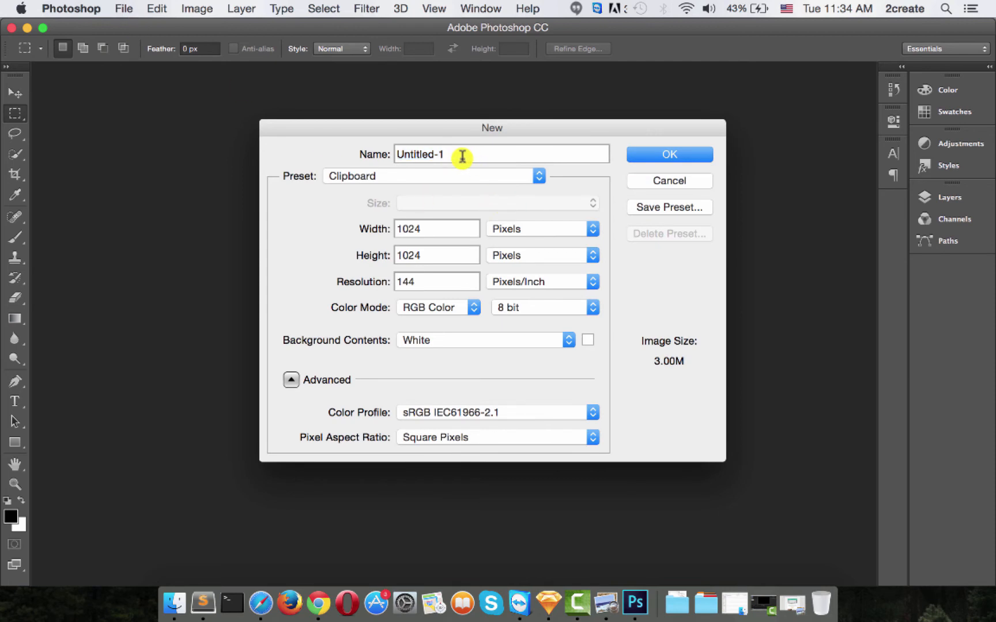
text(Email_T)
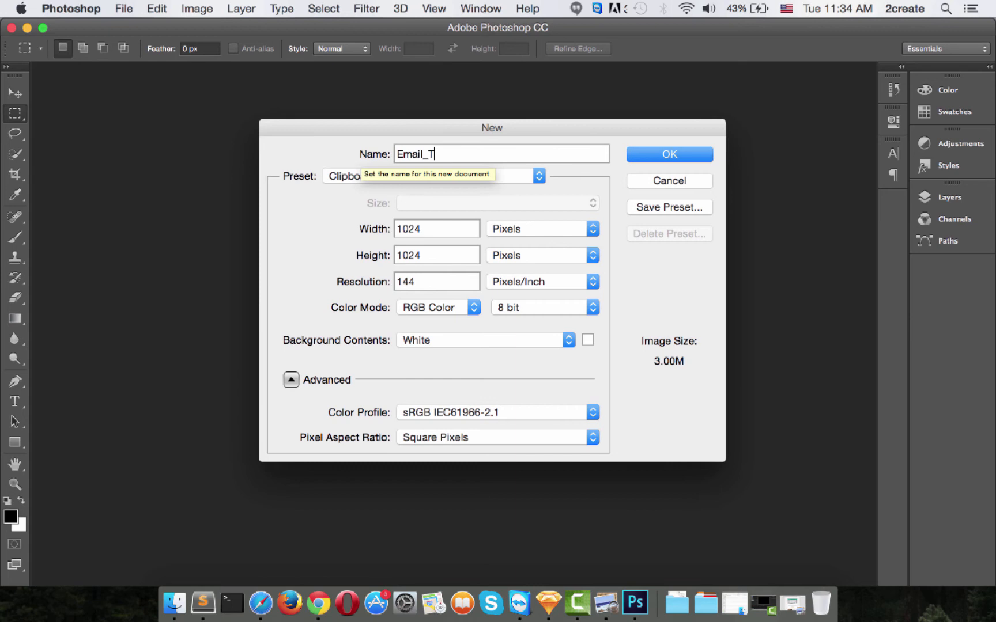
text(emplate_Tutorial_)
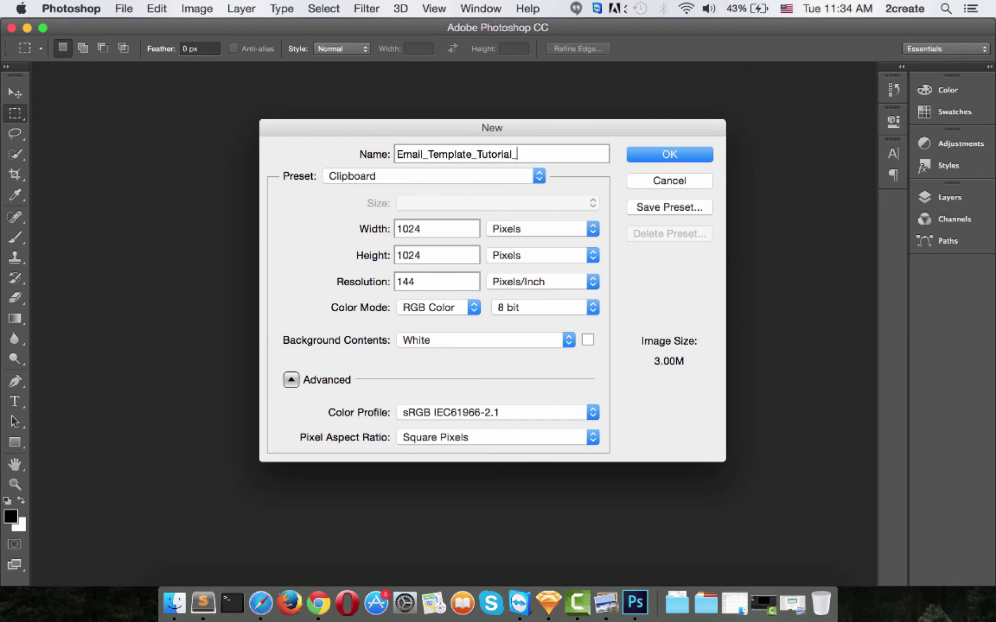
text(Part1)
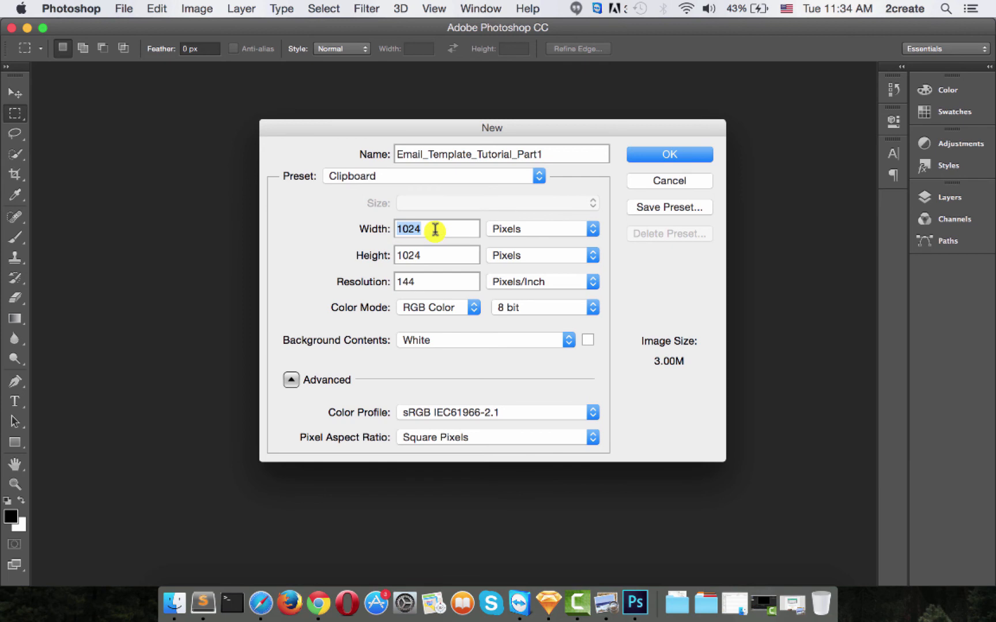
- Set it to 980×1740 px at 72 ppi with a white background and create it
text(980)
click(437, 255)
text(1)
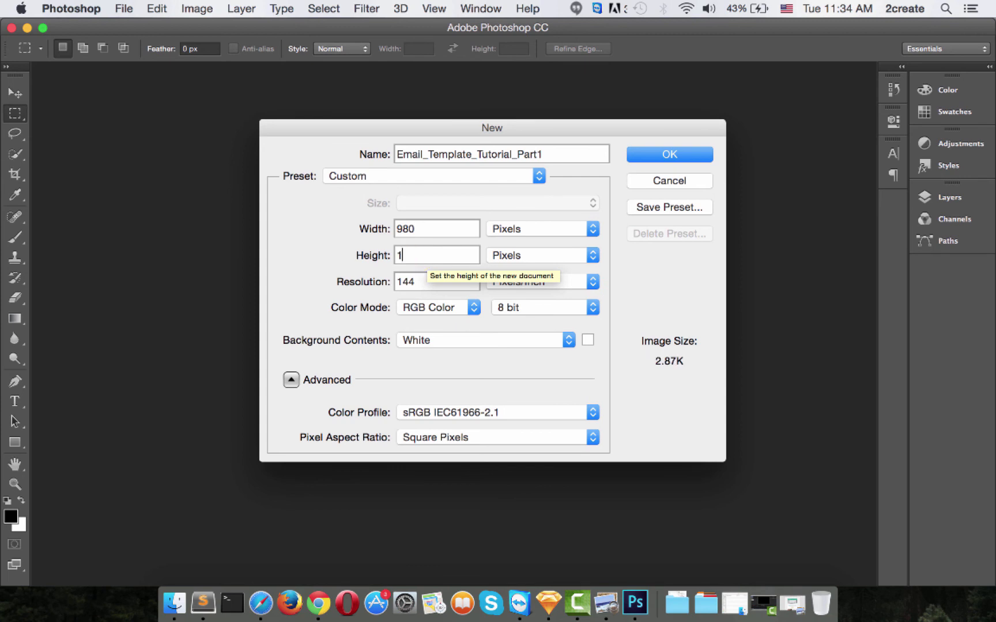
text(740)
click(437, 282)
text(72)
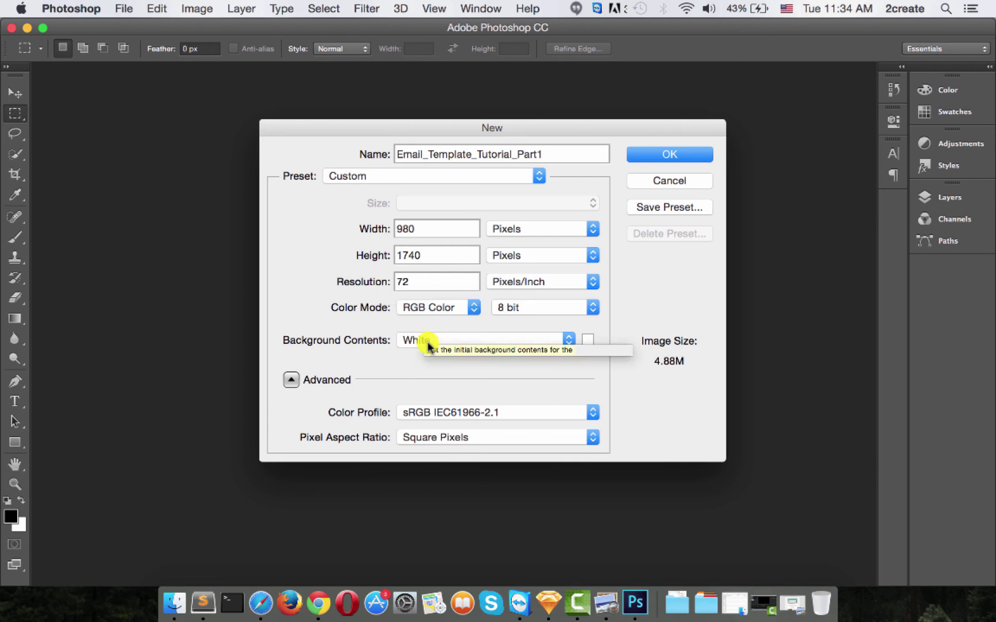
click(482, 339)
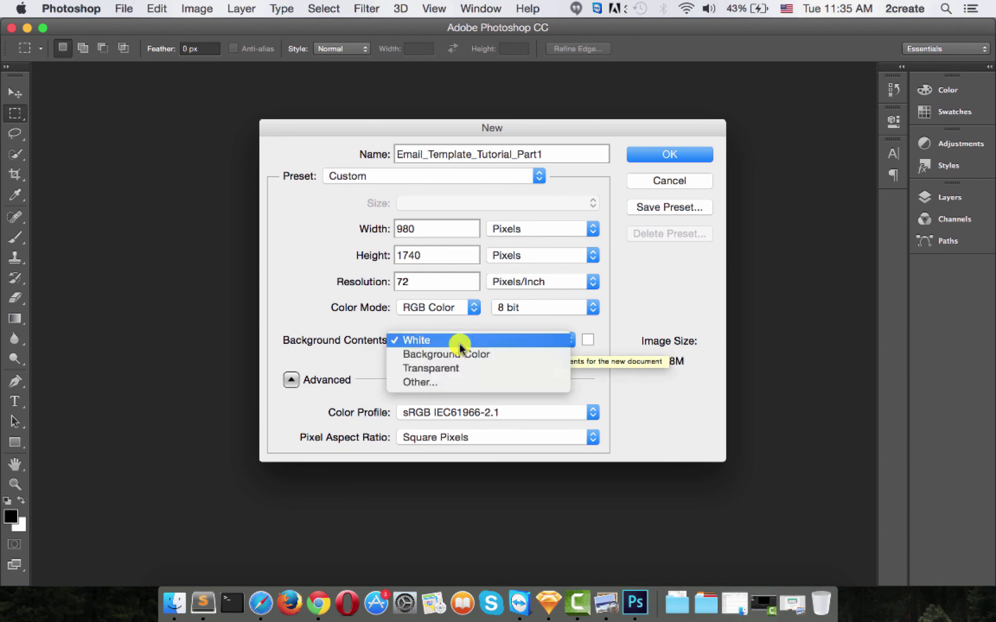
click(418, 340)
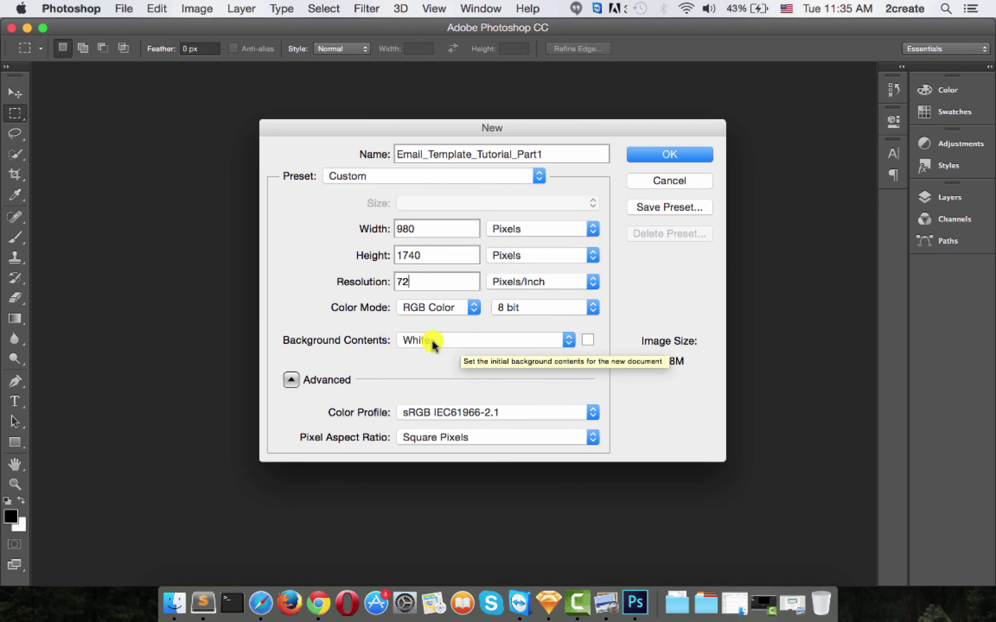
mouse_move(667, 154)
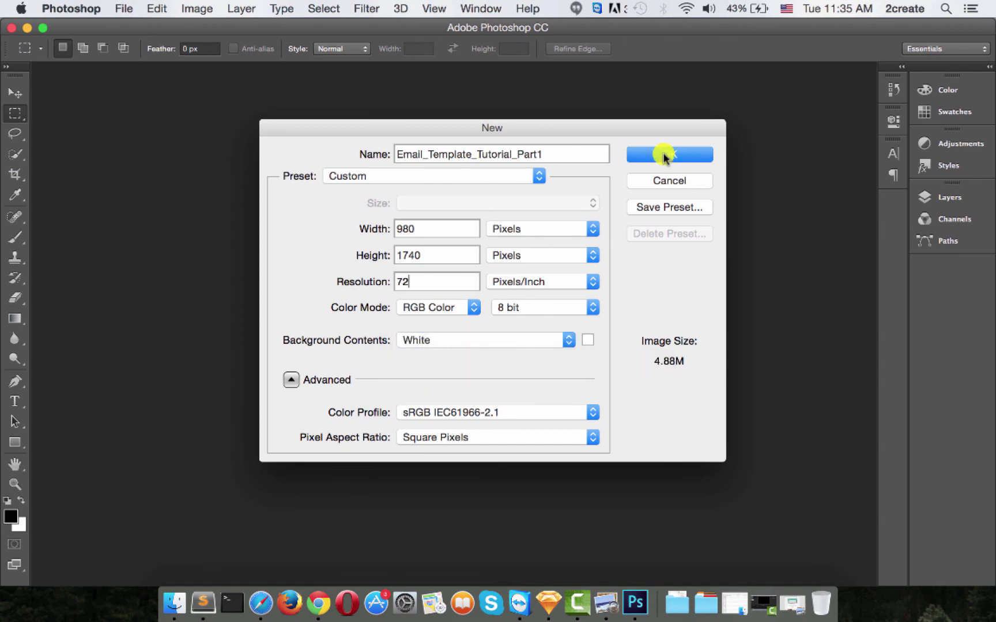
click(667, 154)
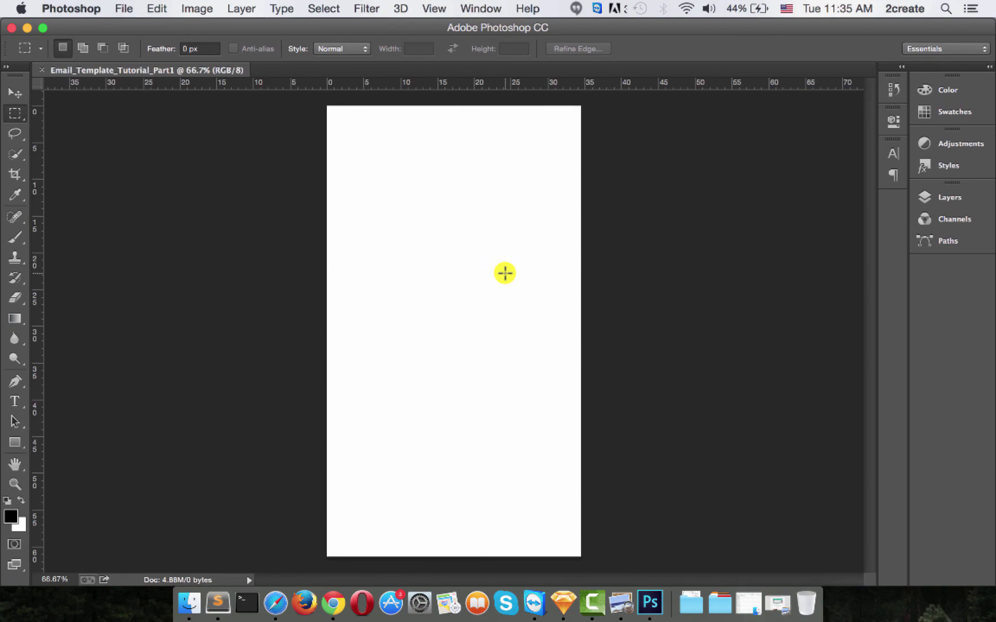